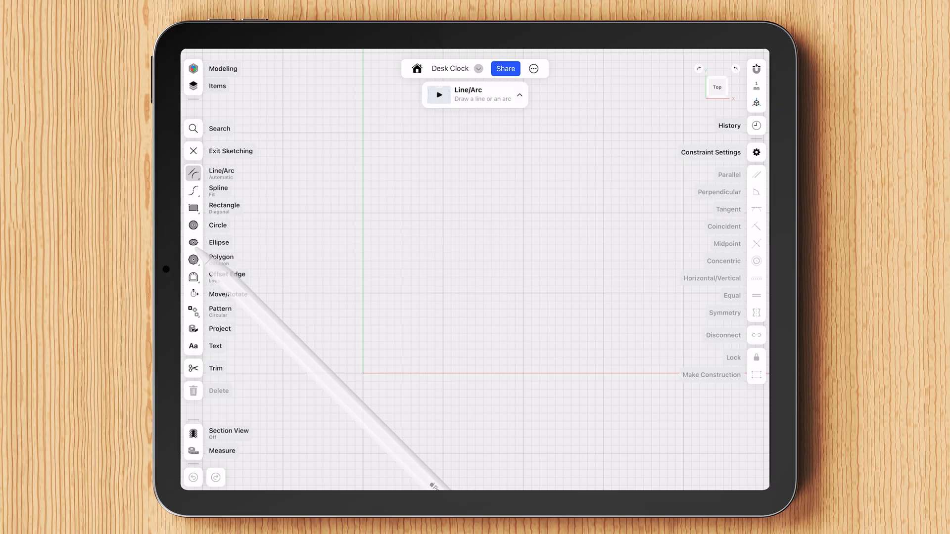
# Step: Draw the clock frame's rectangle by dragging its diagonal
pyautogui.click(224, 208)
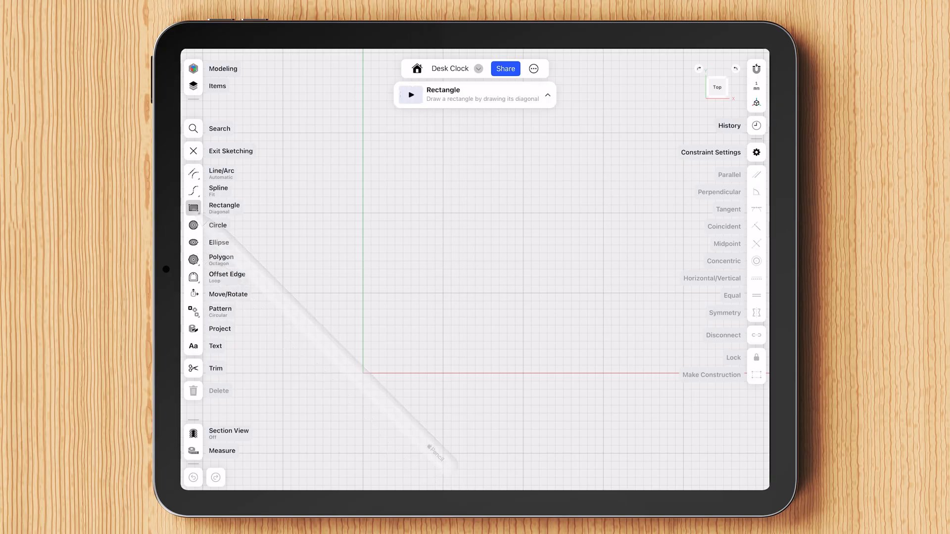
pyautogui.moveTo(364, 182); pyautogui.dragTo(524, 374)
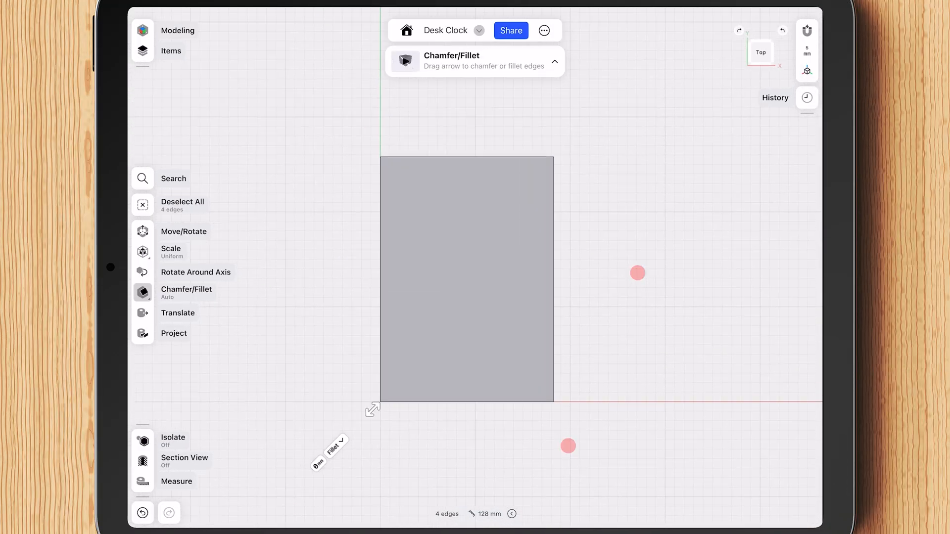
# Step: Round the rectangle's corners, hollow the extruded block into a frame, and extrude the inner face into a floor
pyautogui.moveTo(373, 409); pyautogui.dragTo(348, 433)
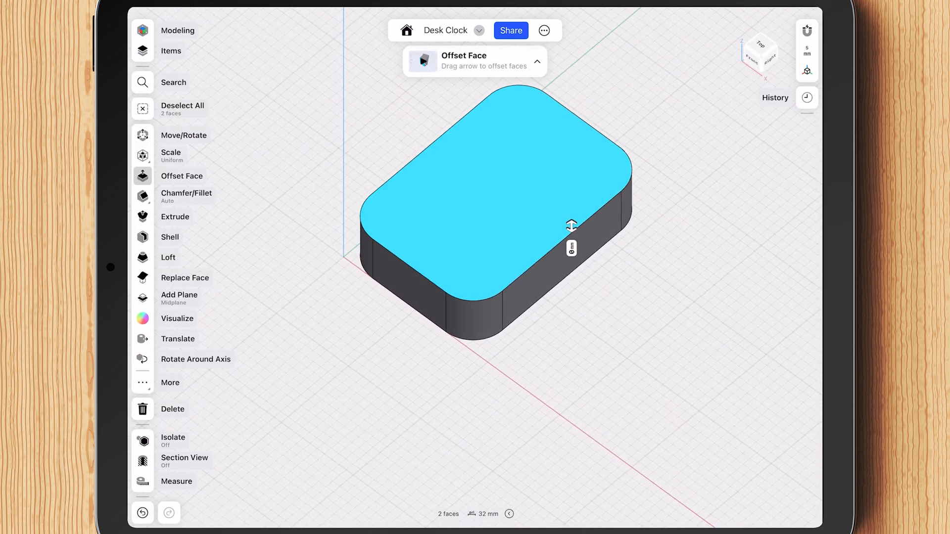
pyautogui.click(170, 237)
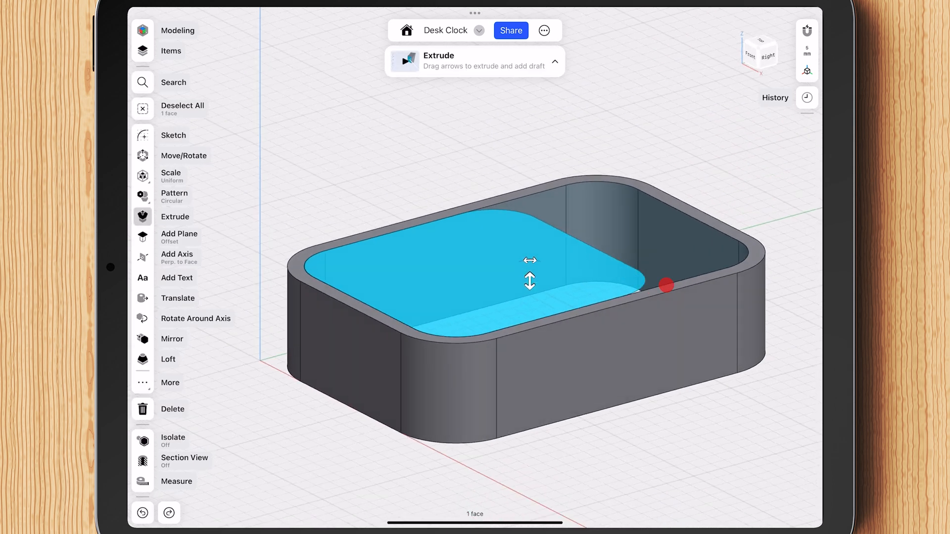
pyautogui.moveTo(531, 274); pyautogui.dragTo(531, 334)
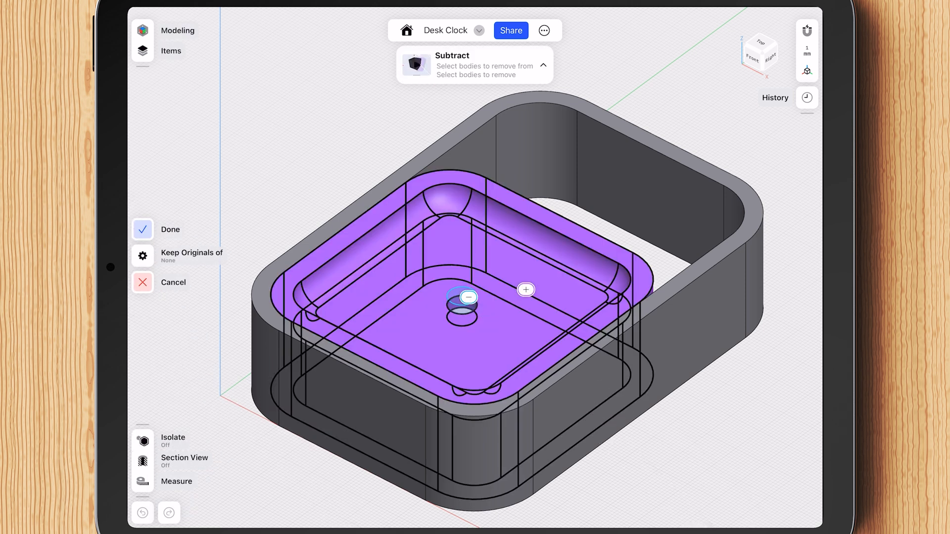
# Step: Confirm cutting the centre hole from the inner body and orbit to check the underside
pyautogui.click(142, 230)
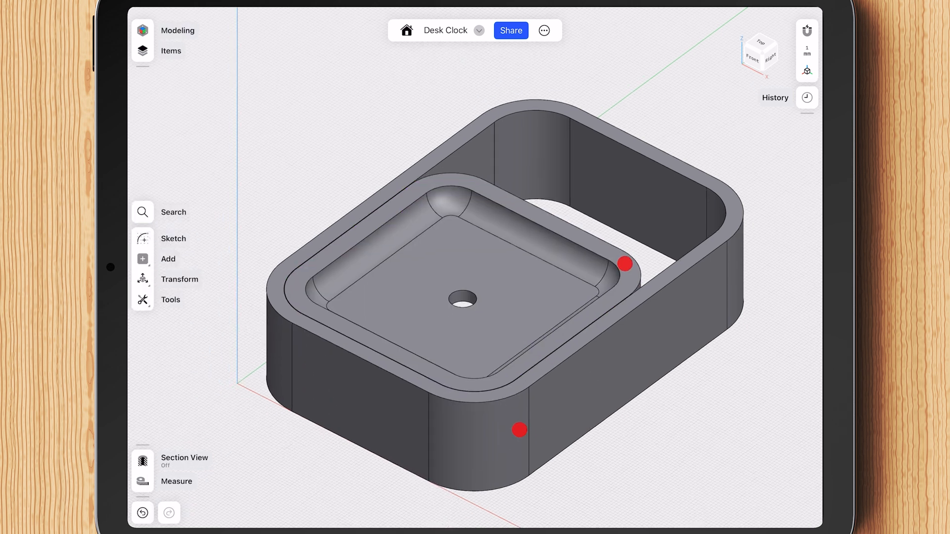
pyautogui.moveTo(520, 431); pyautogui.dragTo(603, 213)
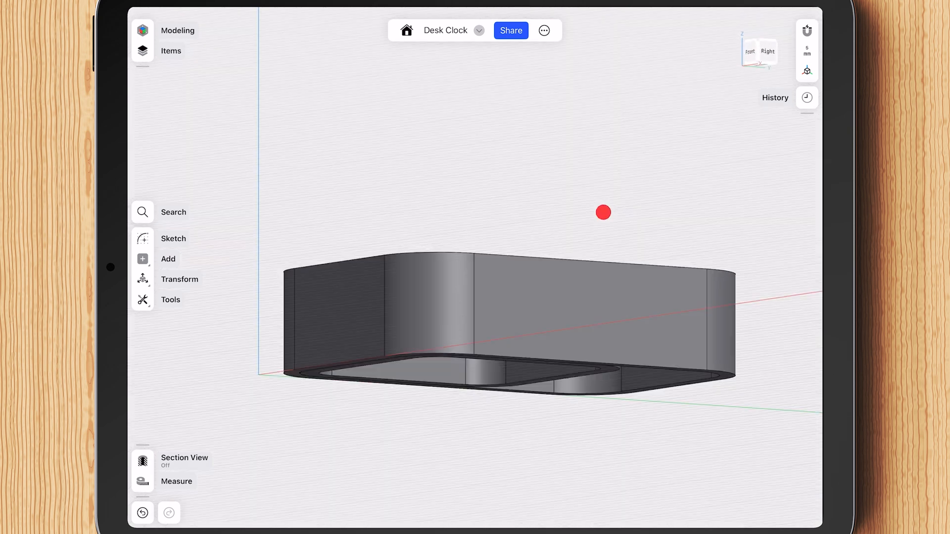
pyautogui.moveTo(603, 212); pyautogui.dragTo(611, 256)
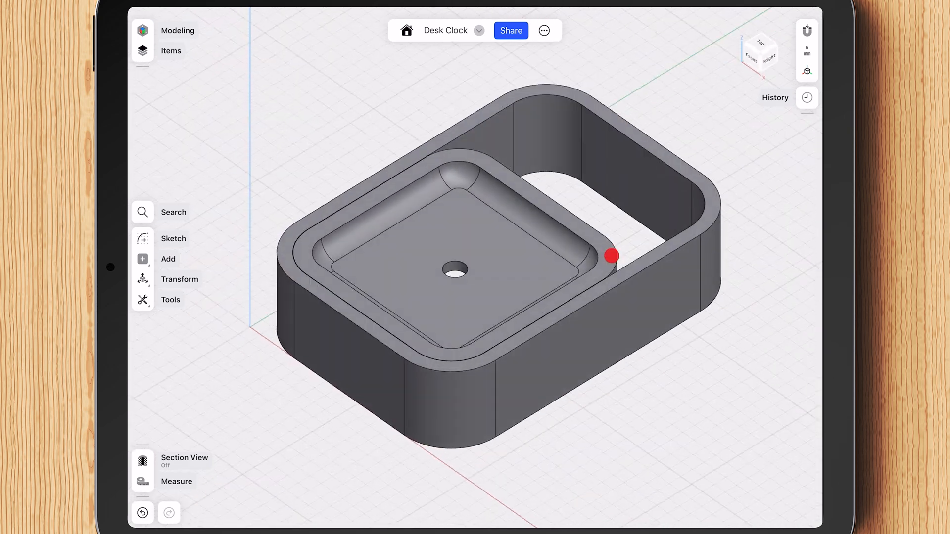
# Step: Isolate the inner body and subtract the side cylinders to cut its side holes
pyautogui.click(142, 300)
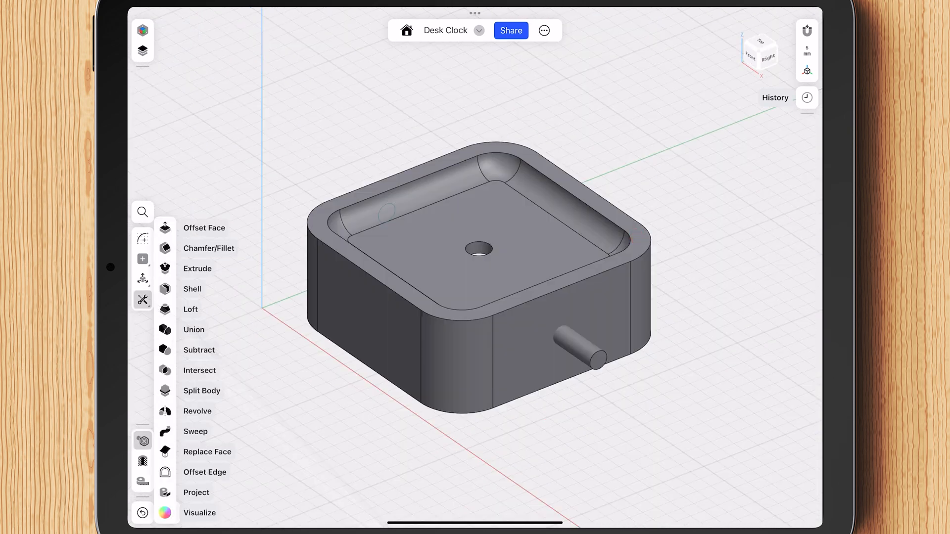
pyautogui.click(199, 351)
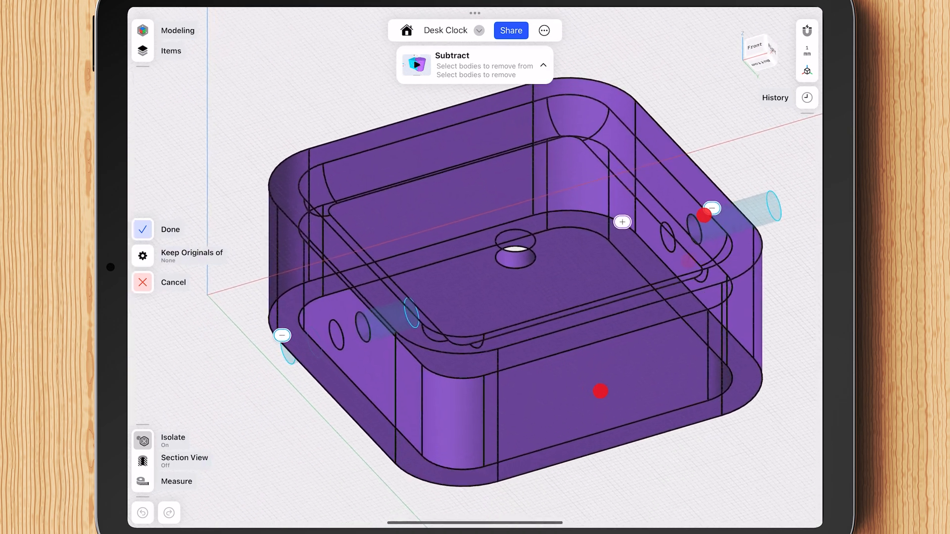
pyautogui.click(142, 230)
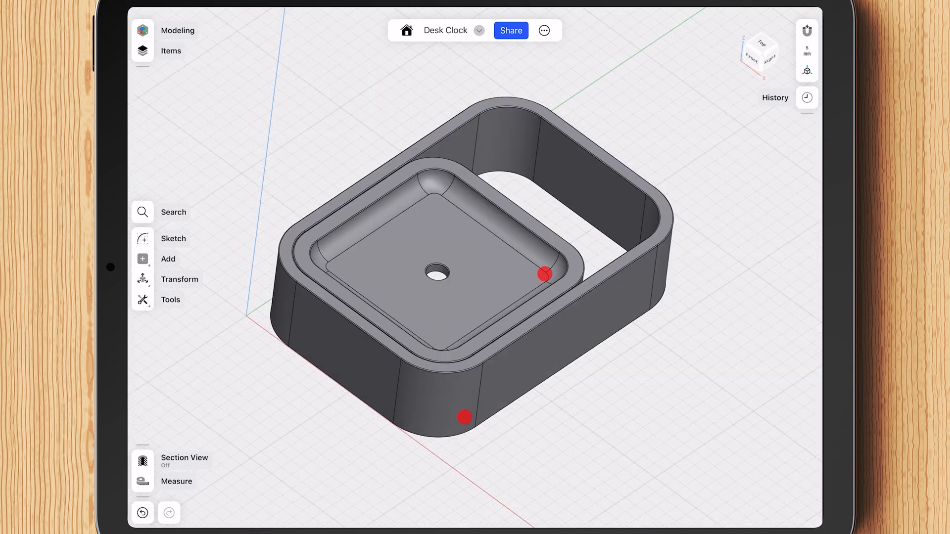
# Step: From History, shrink Fillet 01 so the frame's corner radius settles around 9 mm
pyautogui.click(765, 49)
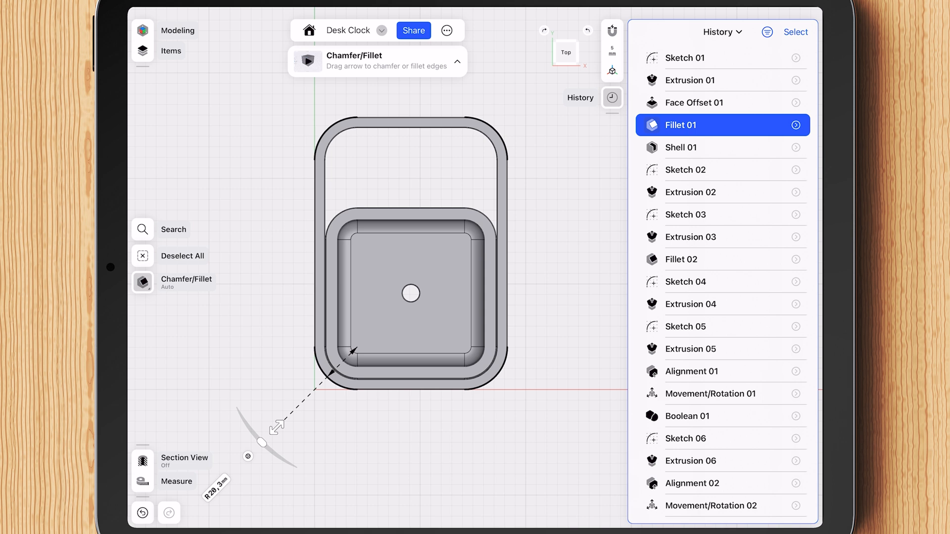
pyautogui.moveTo(261, 441); pyautogui.dragTo(291, 413)
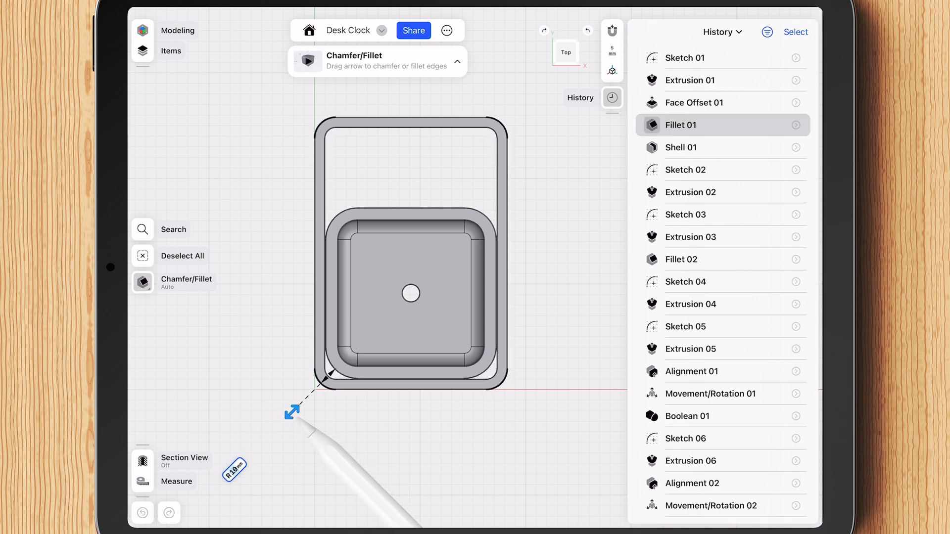
pyautogui.moveTo(293, 411); pyautogui.dragTo(294, 403)
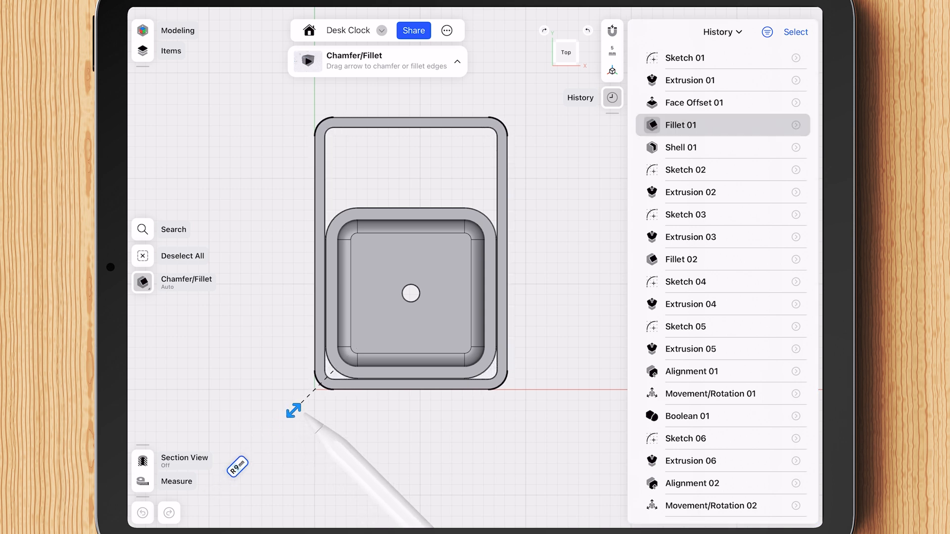
pyautogui.moveTo(293, 409); pyautogui.dragTo(289, 415)
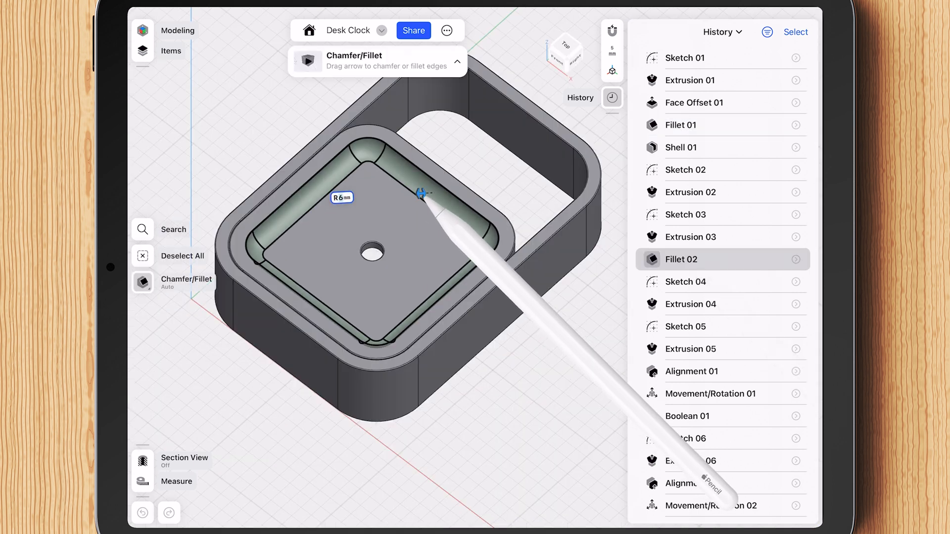
# Step: Set Fillet 02, the rounding inside the inner body, to 8 mm
pyautogui.moveTo(422, 193); pyautogui.dragTo(428, 193)
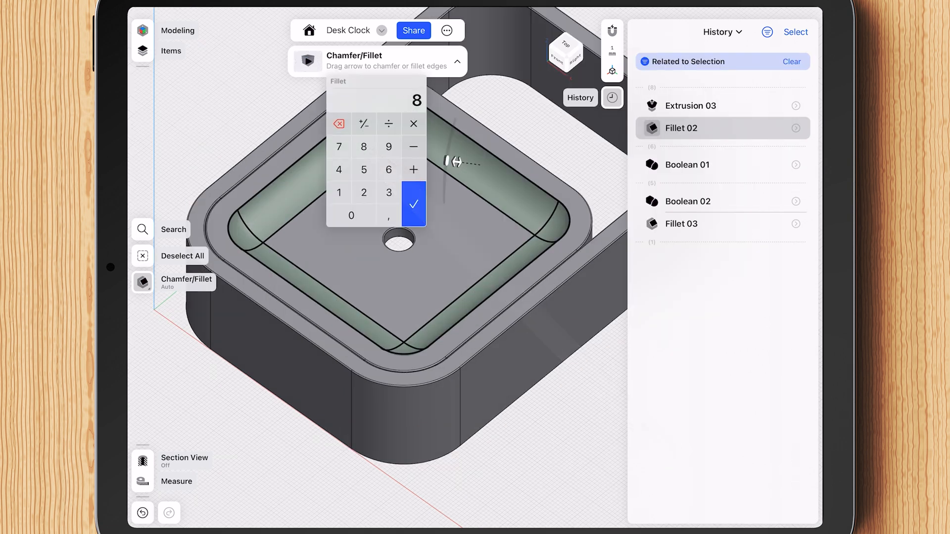
pyautogui.click(414, 204)
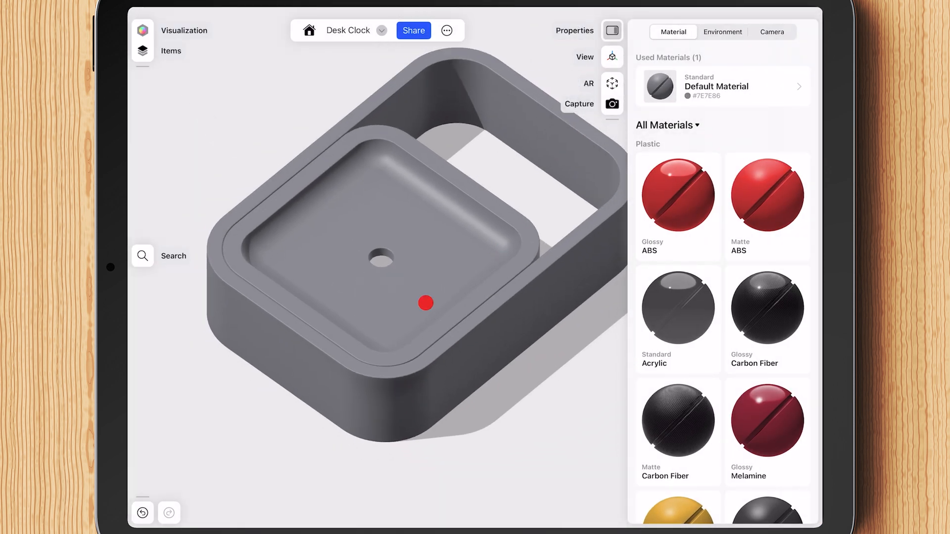
# Step: Adjust the view of the clock model in the Visualization workspace
pyautogui.moveTo(424, 304); pyautogui.dragTo(458, 330)
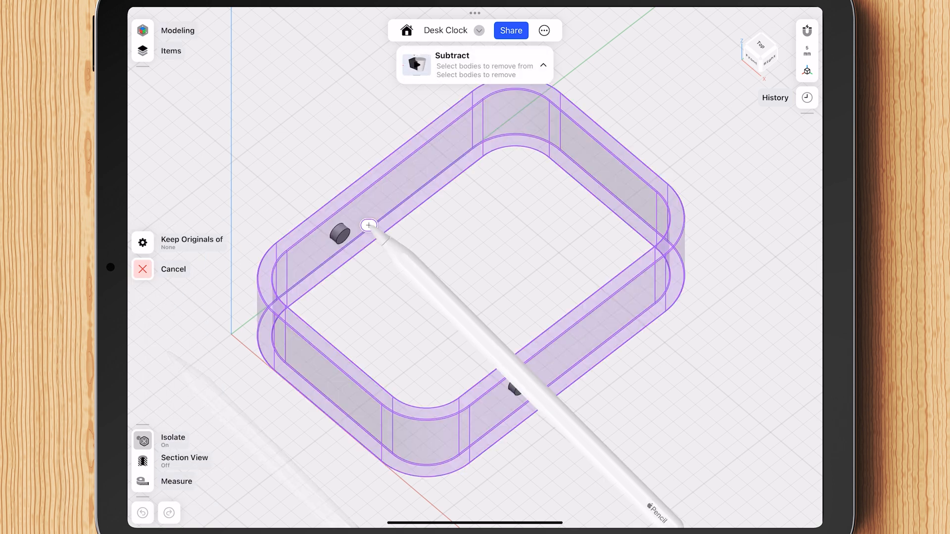
# Step: Choose the two small cylinders as the bodies to subtract from the frame walls
pyautogui.click(368, 226)
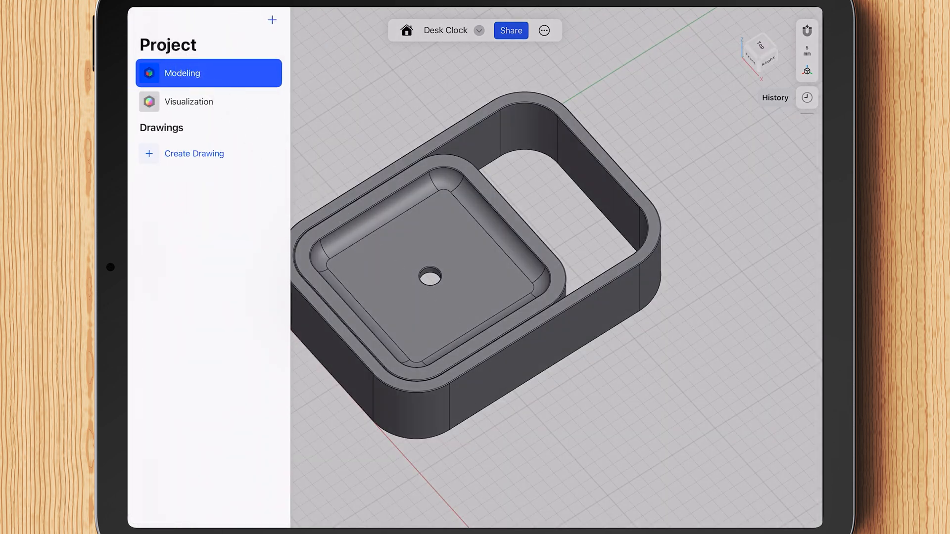
# Step: In Visualization, apply Douglas Fir Veneer and enlarge its grain scale to 0.68x
pyautogui.click(188, 102)
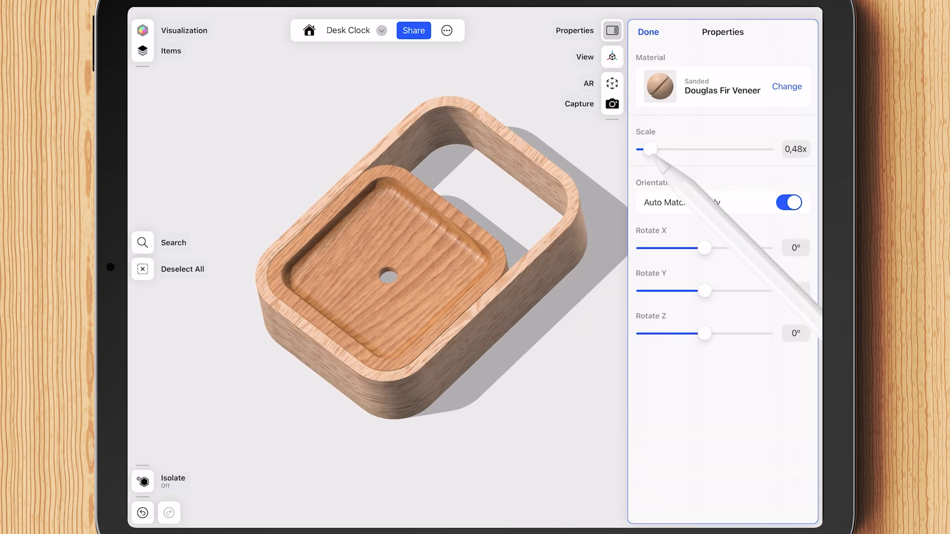
pyautogui.moveTo(650, 150); pyautogui.dragTo(655, 150)
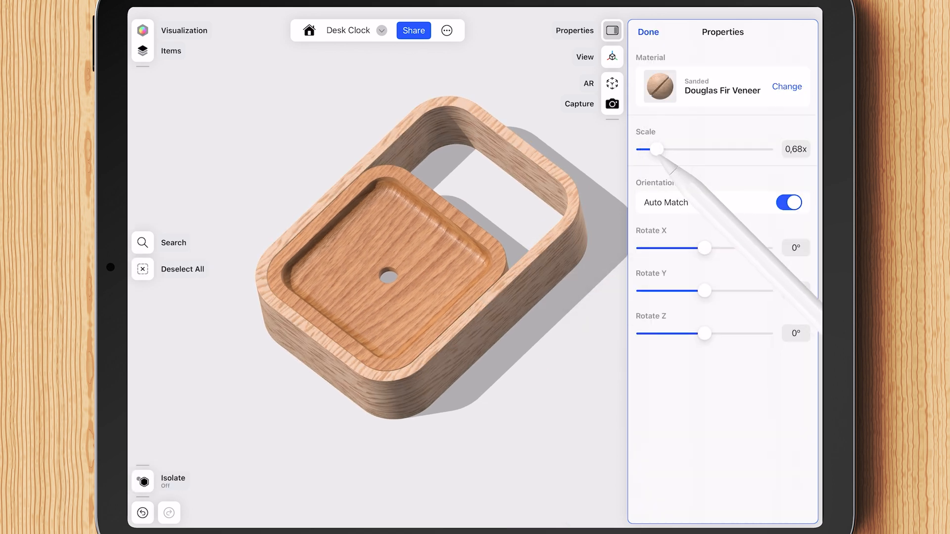
pyautogui.click(787, 87)
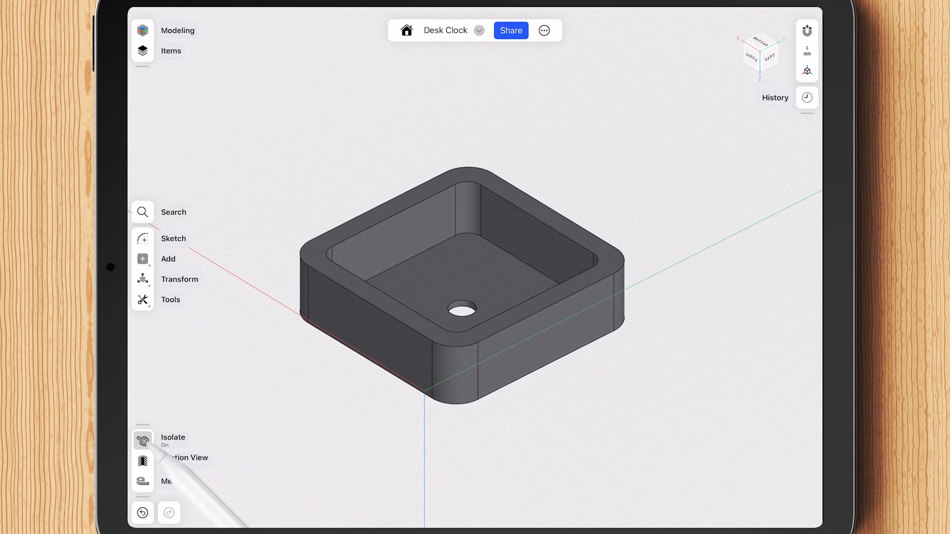
# Step: Isolate the inner body, fillet its wall hole edge, and extrude a long cylinder through it
pyautogui.click(143, 441)
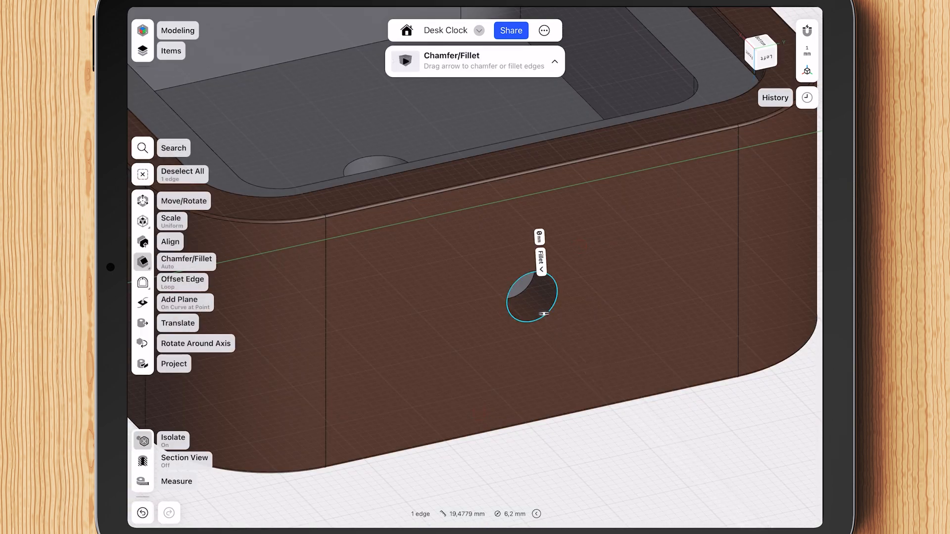
pyautogui.click(182, 281)
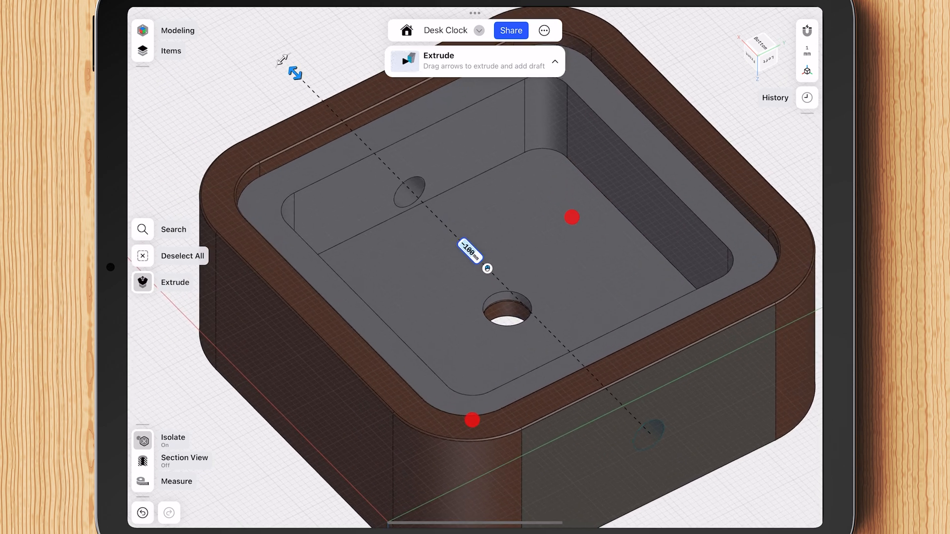
pyautogui.moveTo(294, 72); pyautogui.dragTo(301, 486)
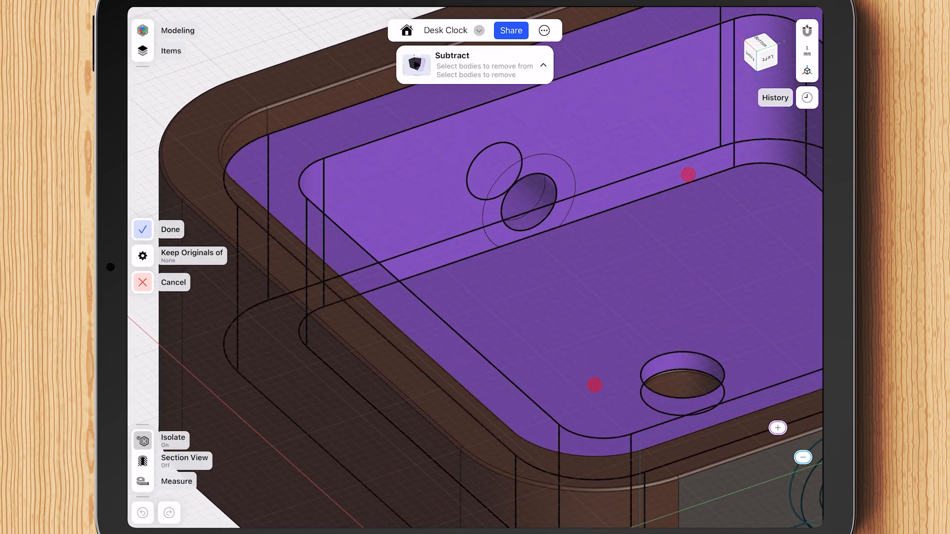
# Step: Subtract the cylinders from the body and give the knob's end edge a 0.3 mm fillet
pyautogui.click(142, 229)
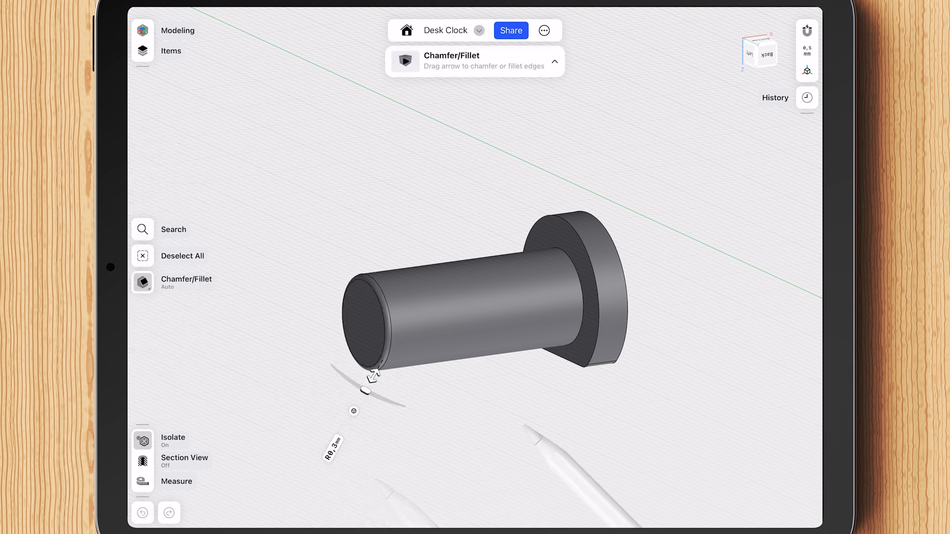
pyautogui.click(143, 441)
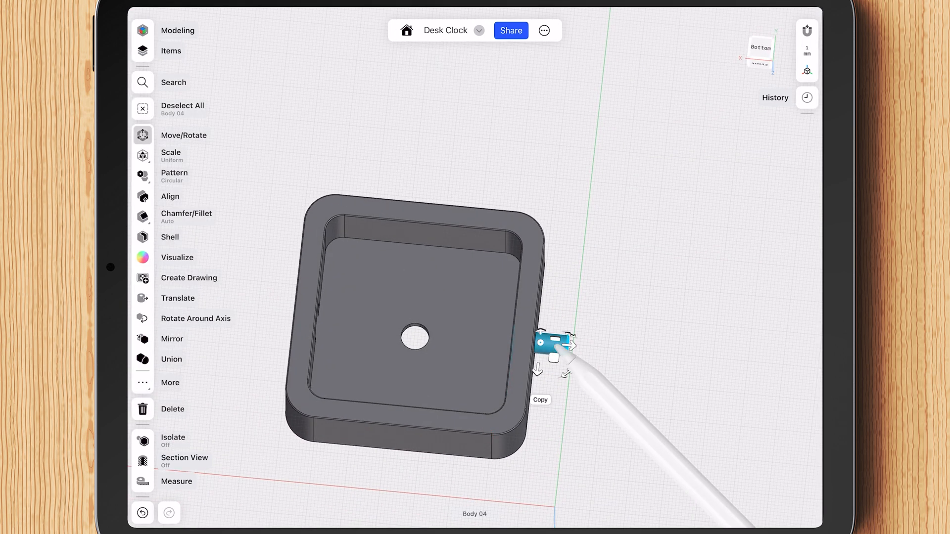
# Step: Copy the side peg, rotate it -180° and shift it -38.6 mm to the opposite side
pyautogui.click(536, 402)
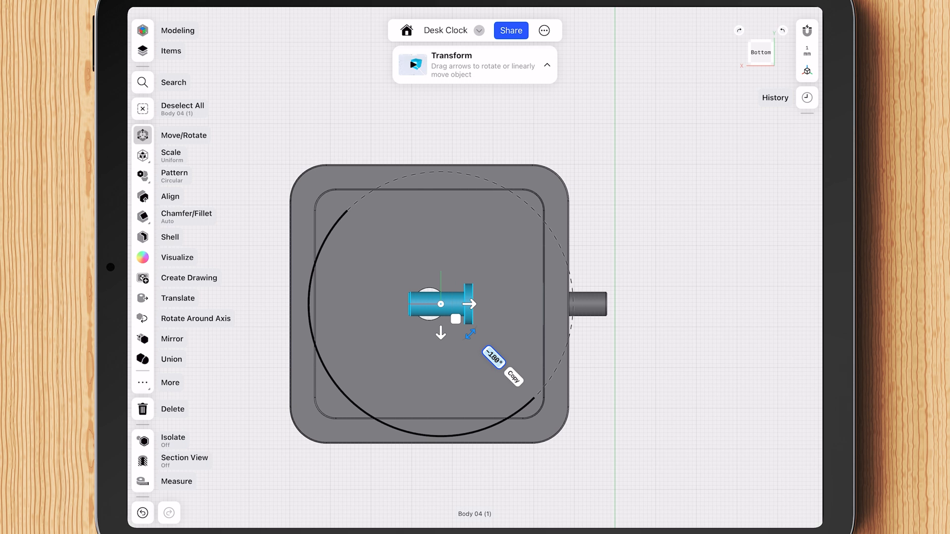
pyautogui.moveTo(470, 303); pyautogui.dragTo(379, 298)
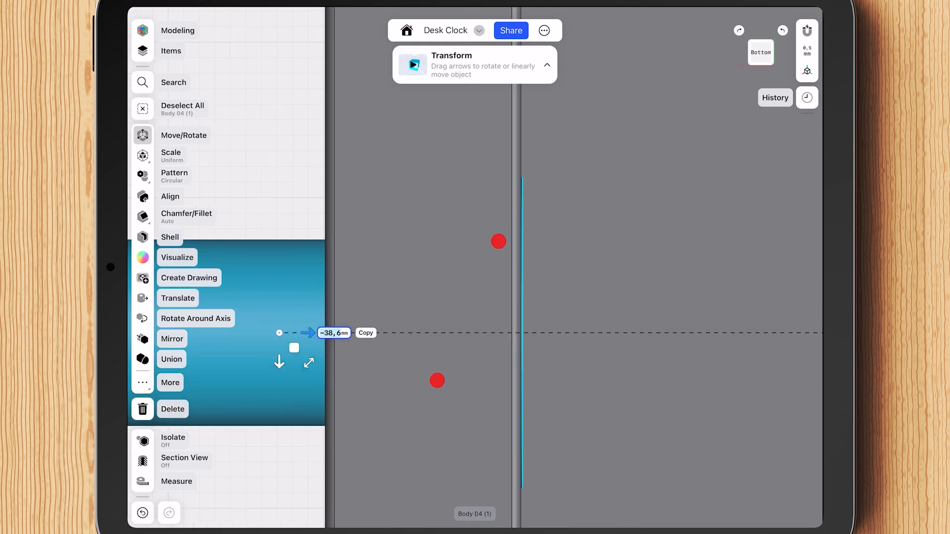
pyautogui.click(334, 332)
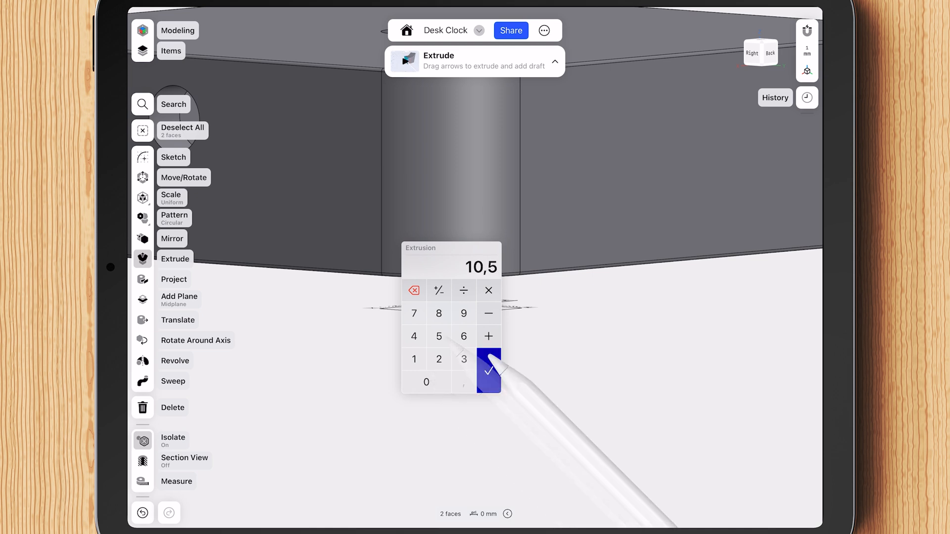
# Step: Extend both peg faces 10.5 mm and circular-pattern the corner cylinder into four copies
pyautogui.click(488, 370)
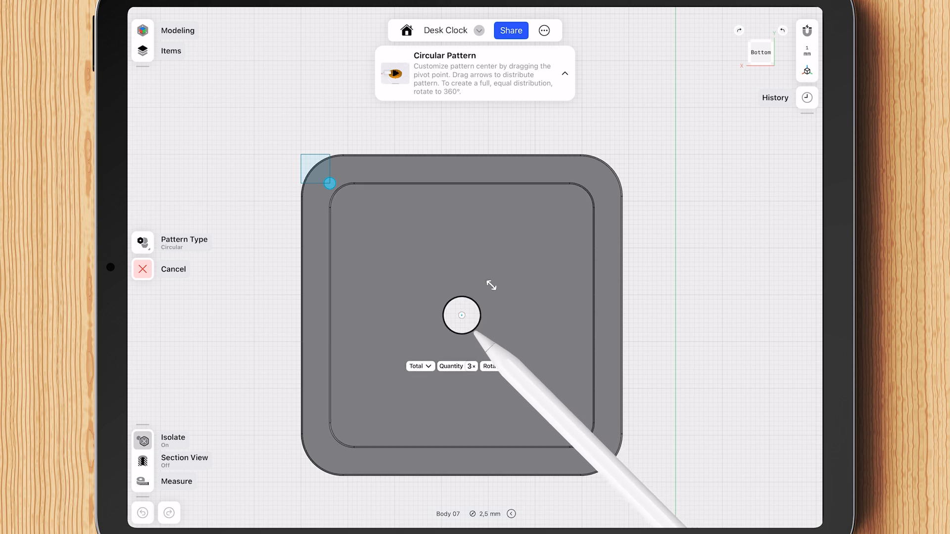
pyautogui.click(457, 366)
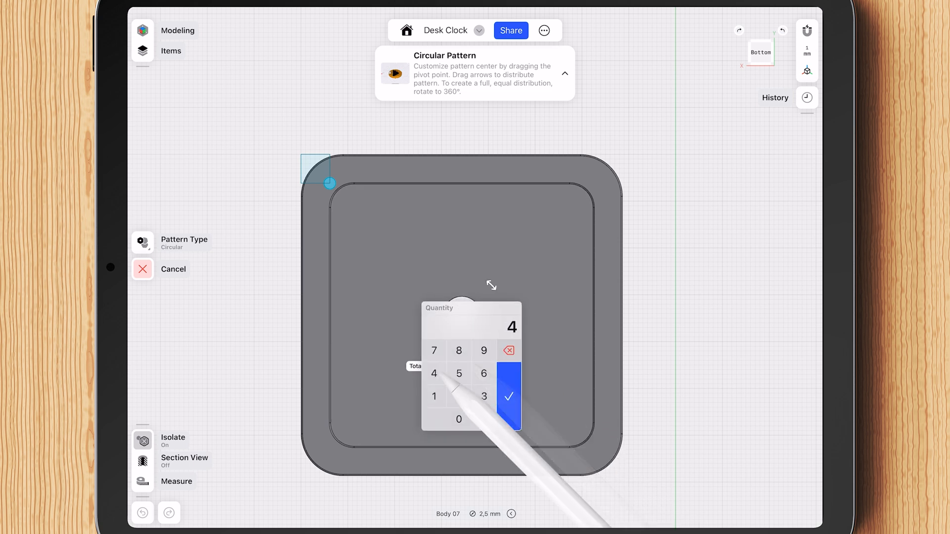
pyautogui.click(509, 397)
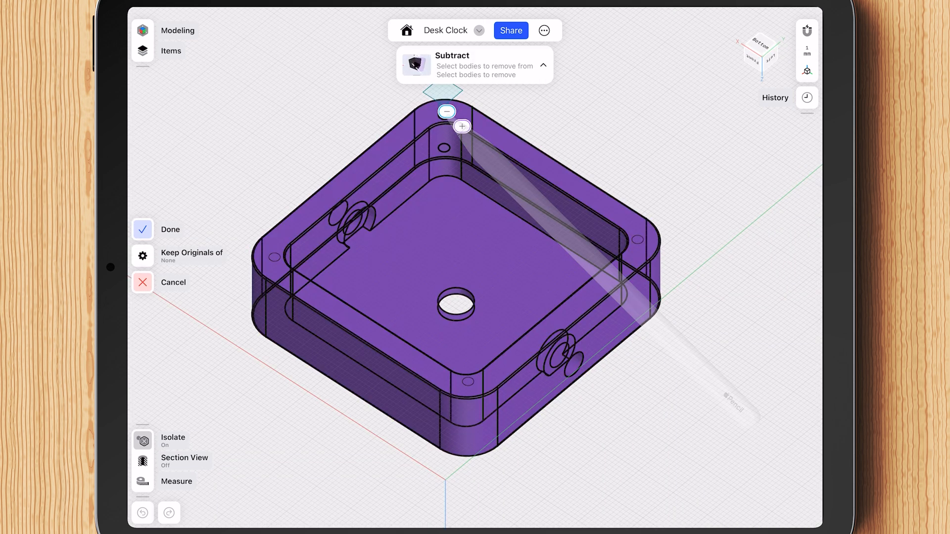
# Step: Subtract the pegs and corner cylinders from the body and push the hole floor about 8.7 mm deeper
pyautogui.click(474, 384)
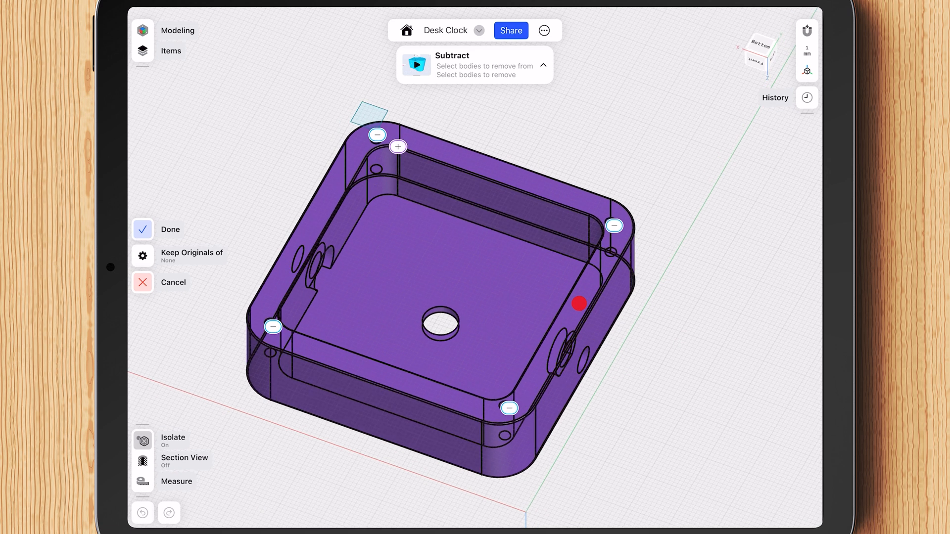
pyautogui.click(143, 230)
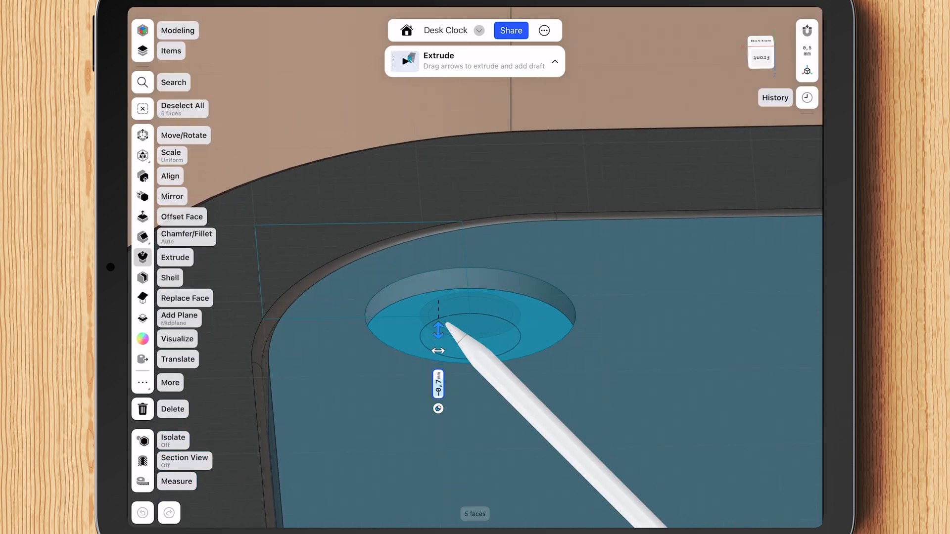
pyautogui.moveTo(439, 329); pyautogui.dragTo(438, 369)
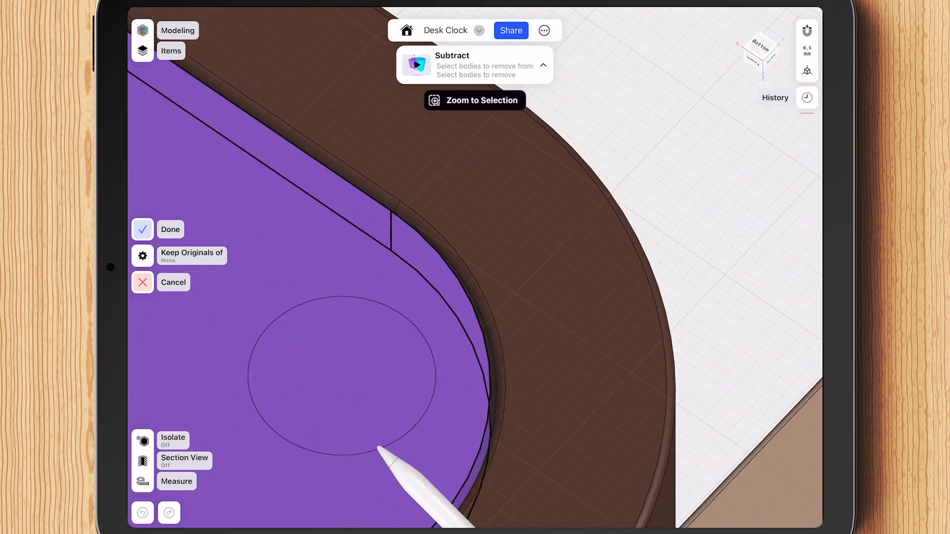
pyautogui.click(143, 230)
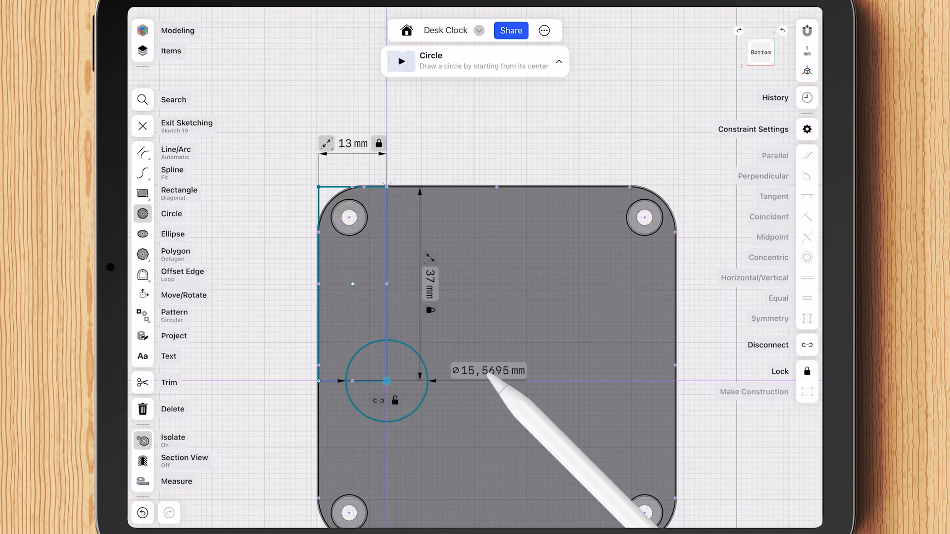
# Step: Set the circle to 10.5 mm diameter and sink its surrounding ring 1.1 mm
pyautogui.click(485, 371)
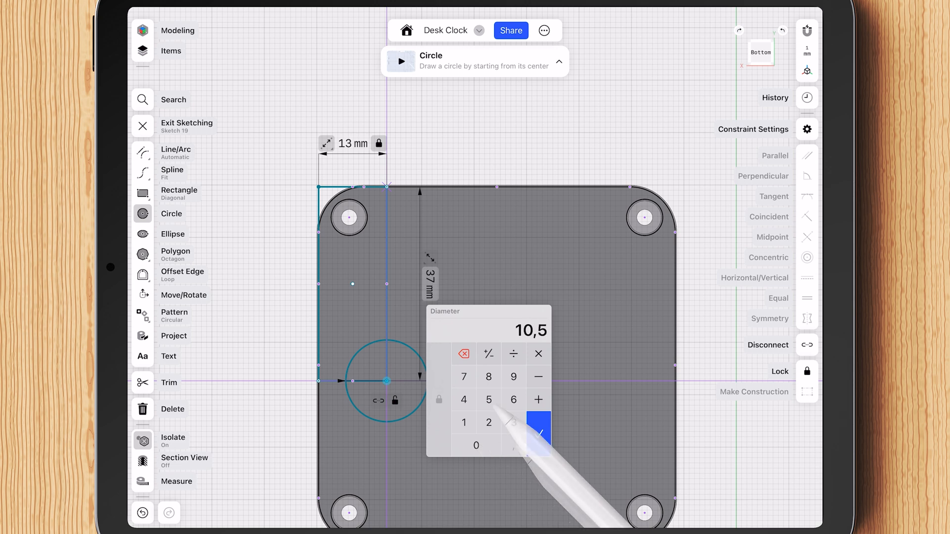
pyautogui.click(540, 431)
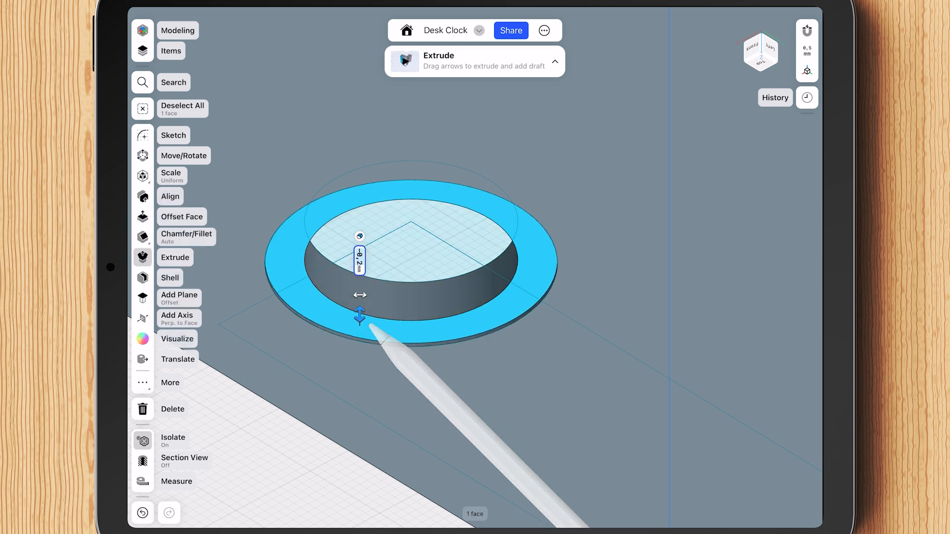
pyautogui.click(359, 262)
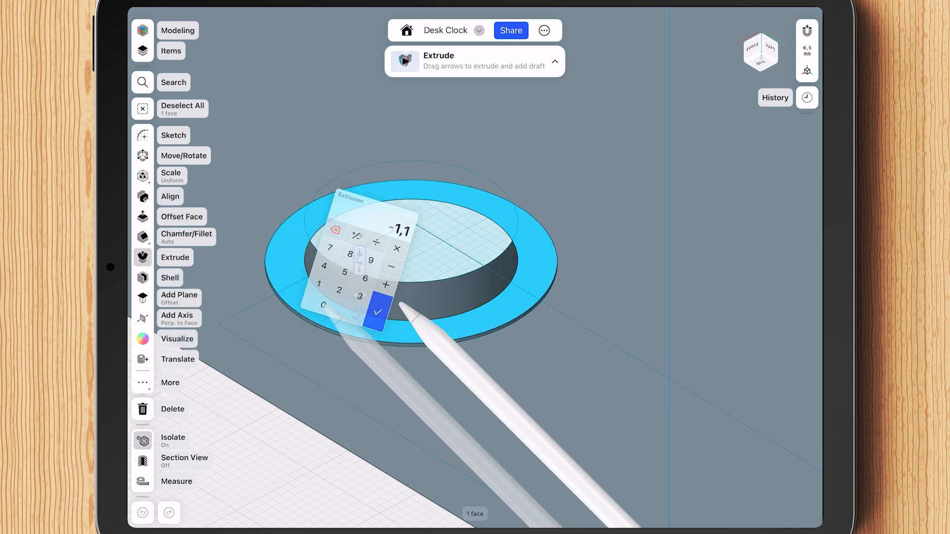
pyautogui.click(380, 310)
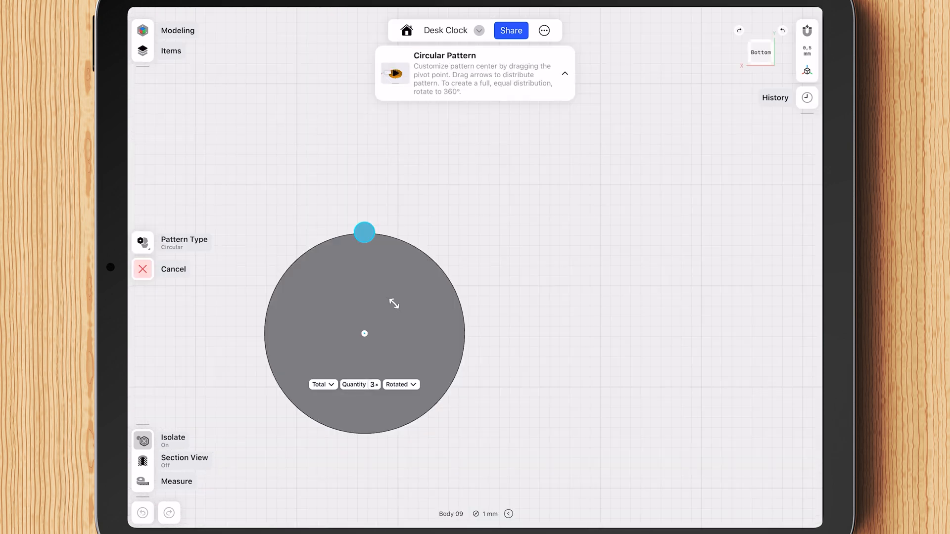
# Step: Pattern the ridge cylinder around the knob, trying 30 copies and settling on 18
pyautogui.click(360, 384)
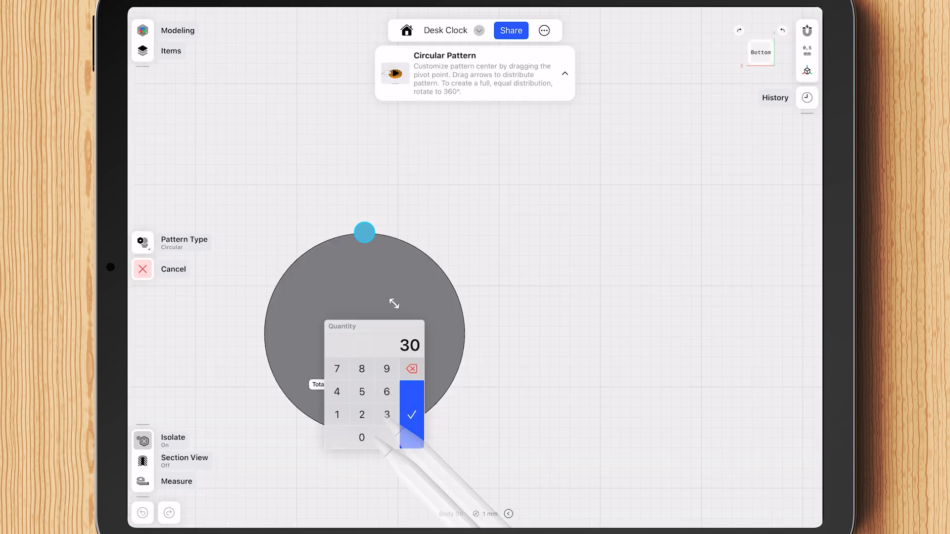
pyautogui.click(412, 415)
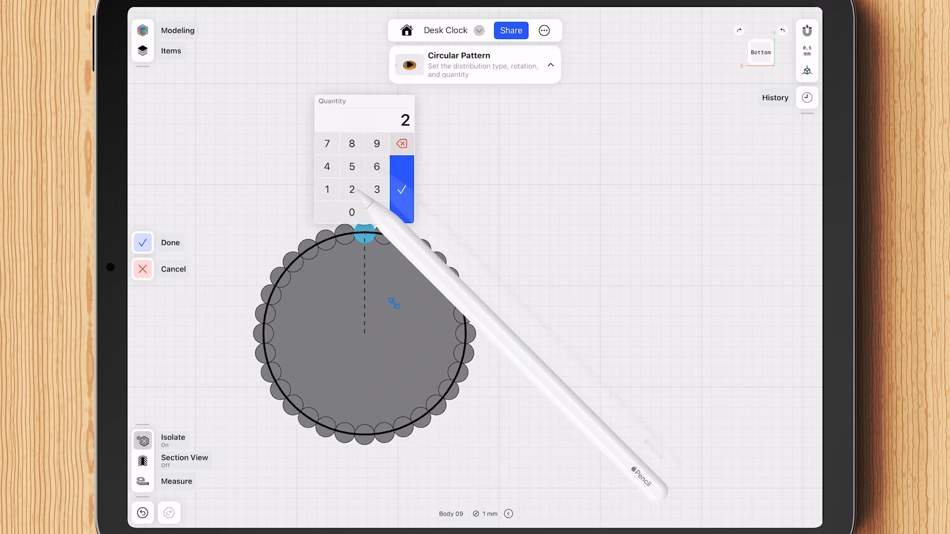
pyautogui.click(352, 189)
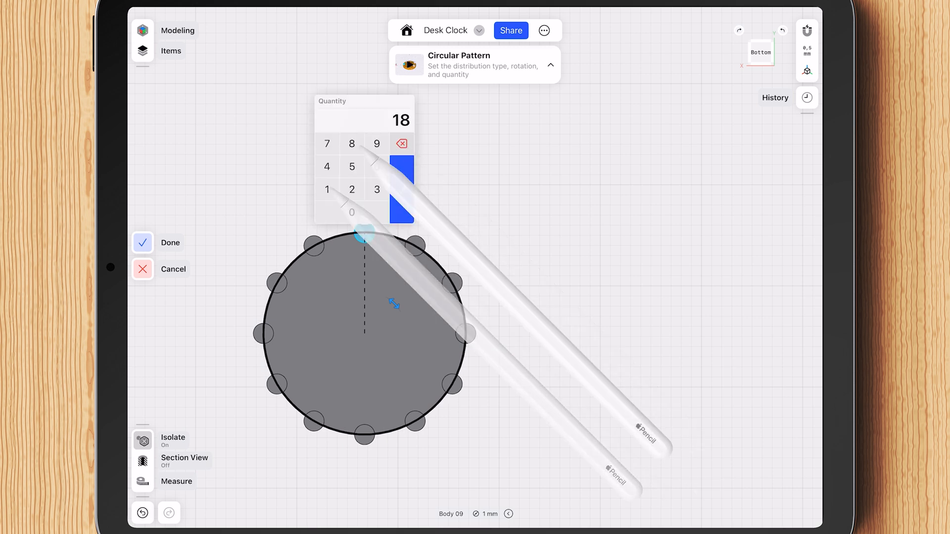
pyautogui.click(377, 189)
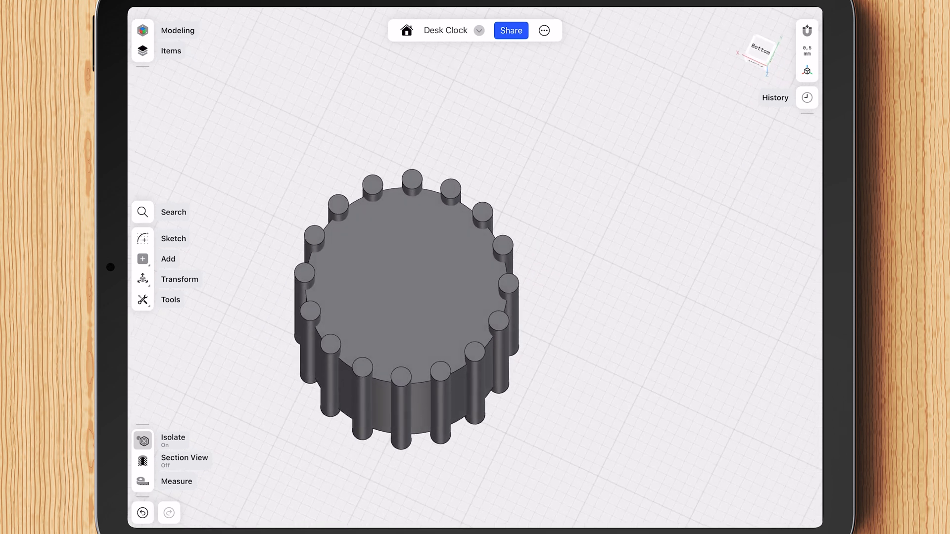
# Step: Sketch 1.5 mm ridge circles on the knob face and fillet the wavy outline edges
pyautogui.click(805, 97)
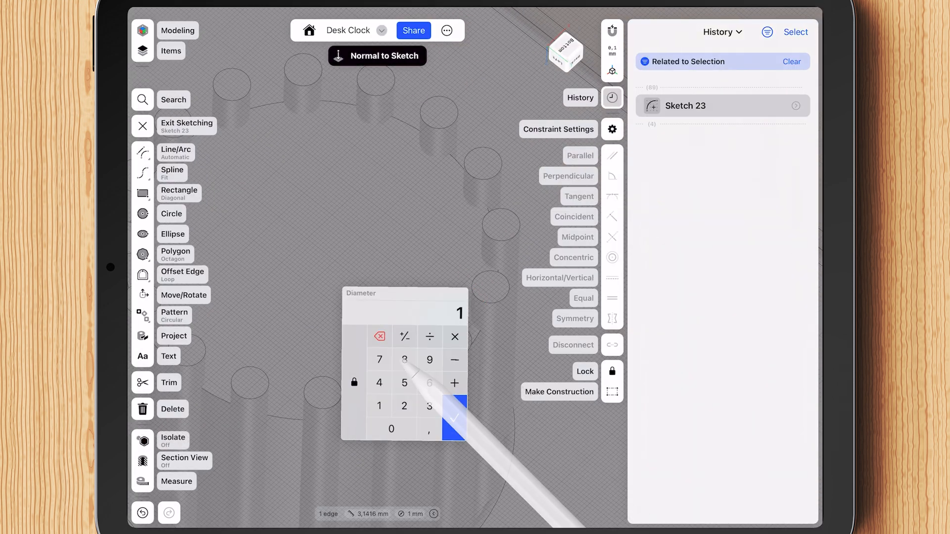
pyautogui.click(455, 417)
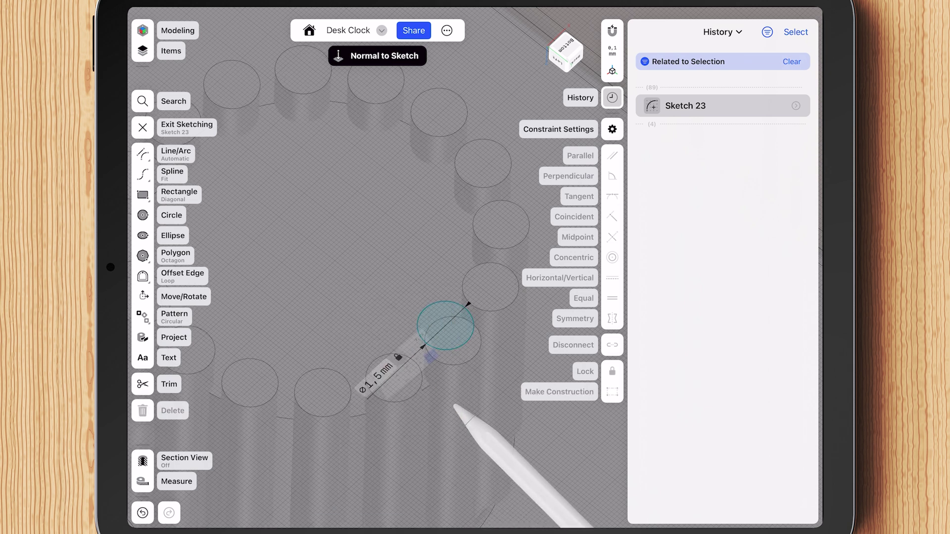
pyautogui.click(143, 127)
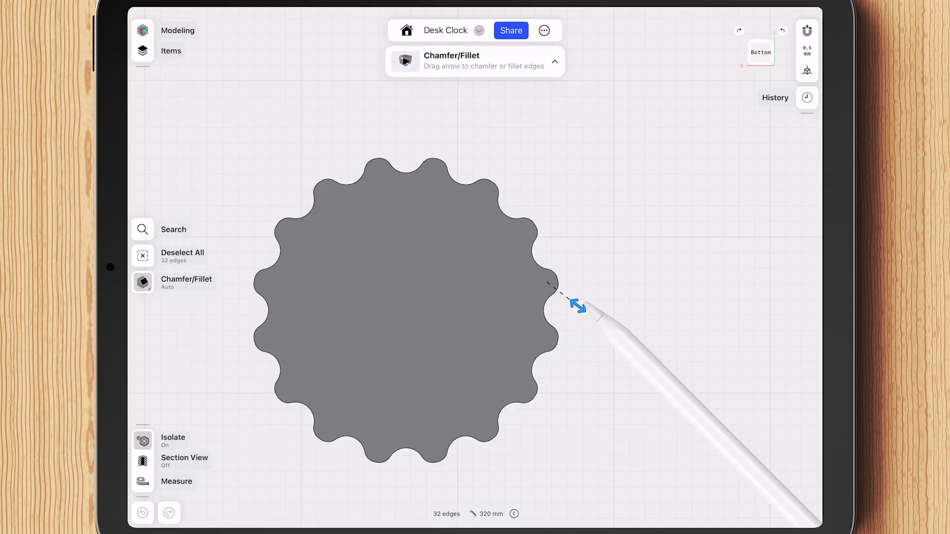
pyautogui.moveTo(577, 305); pyautogui.dragTo(583, 332)
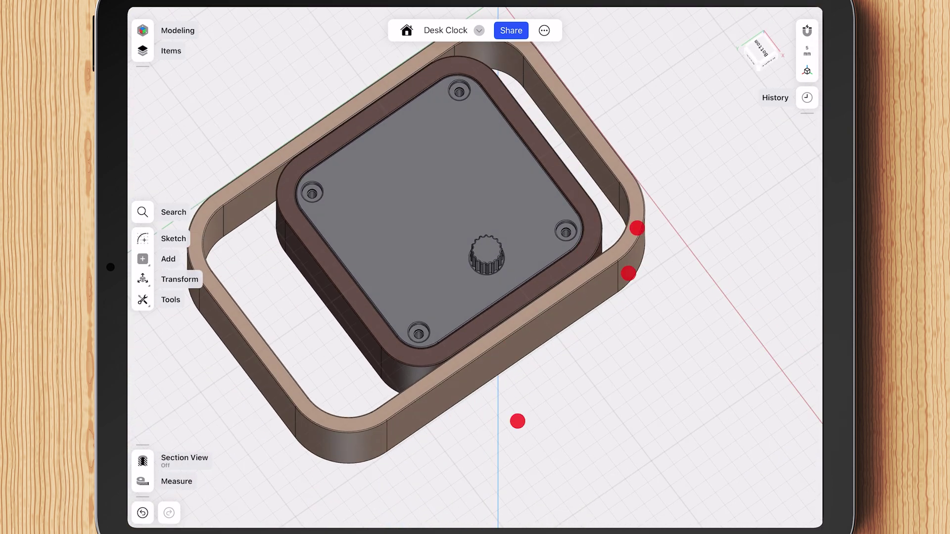
# Step: Orbit to an angled overview of the whole clock assembly
pyautogui.click(808, 72)
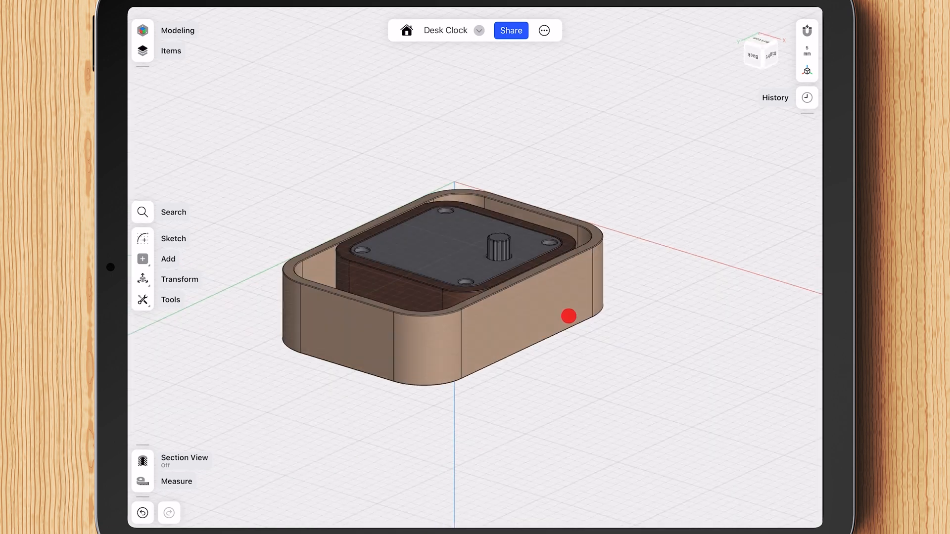
pyautogui.click(568, 316)
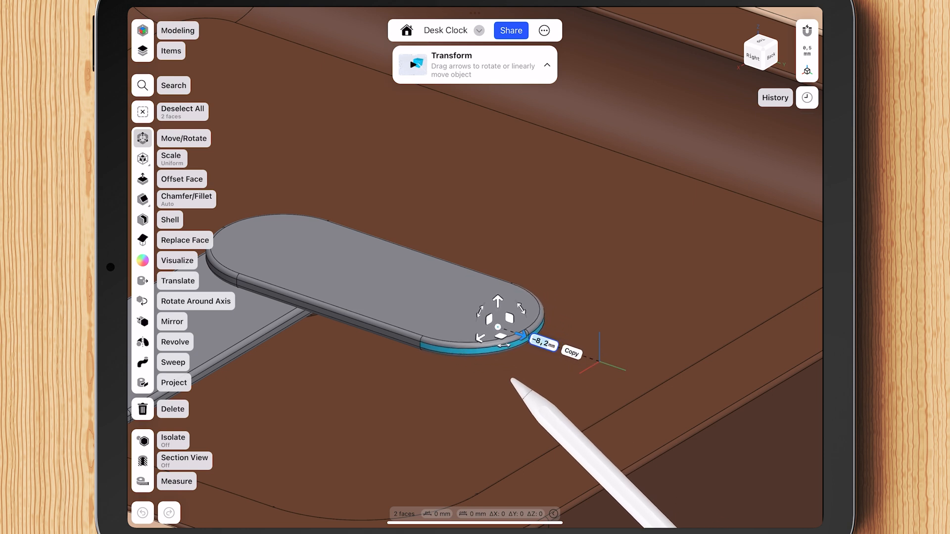
# Step: Move the pill shape's end faces about -9.4 mm to lengthen it
pyautogui.moveTo(521, 337); pyautogui.dragTo(506, 330)
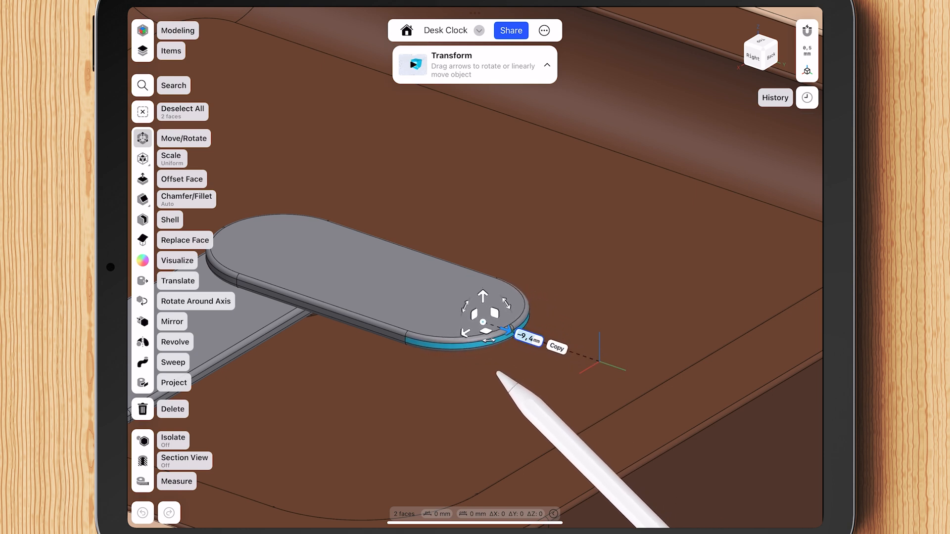